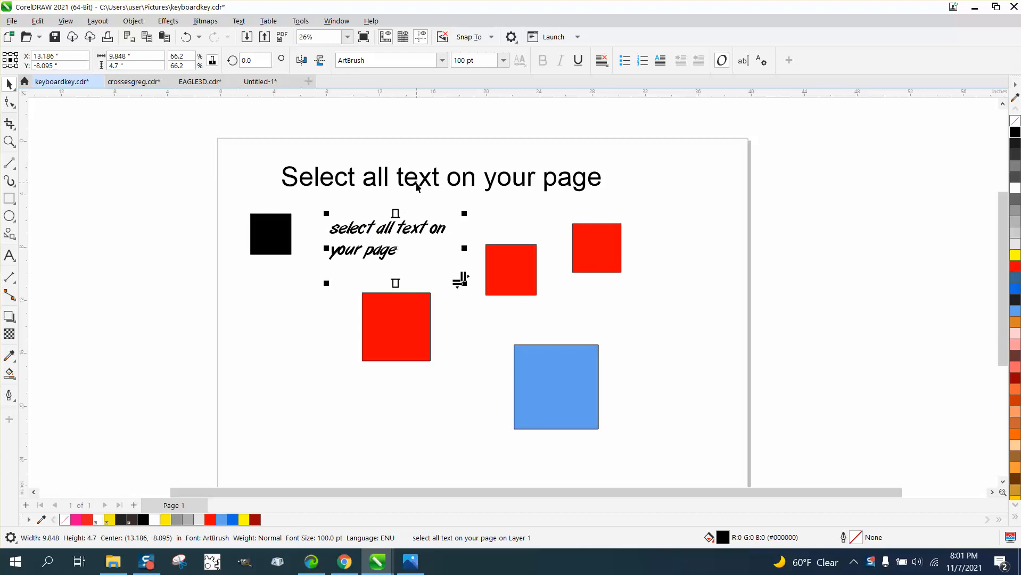
Select all text via Edit > Select All > Text and fill the heading and script note red
left_click(440, 177)
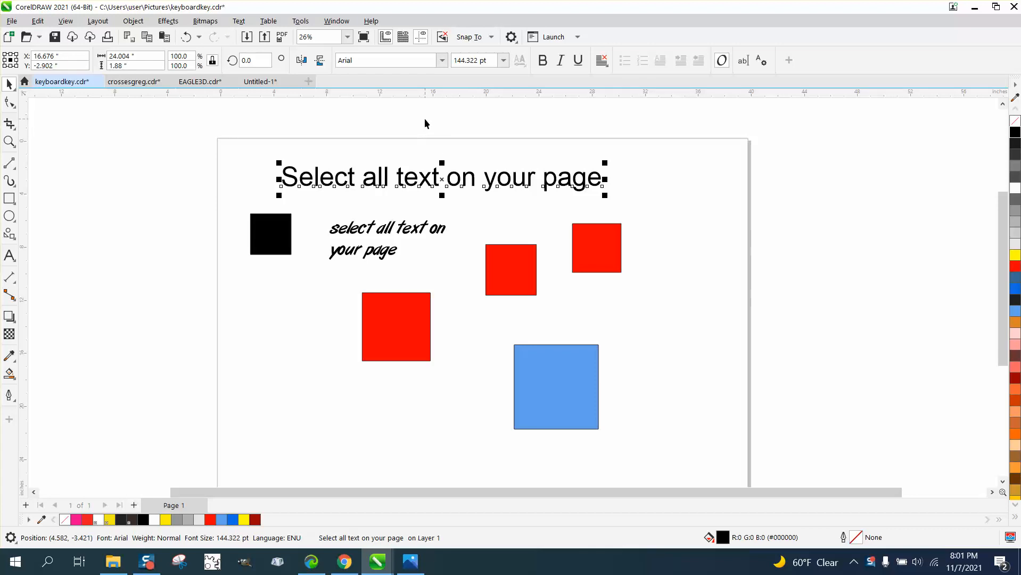
mouse_move(455, 244)
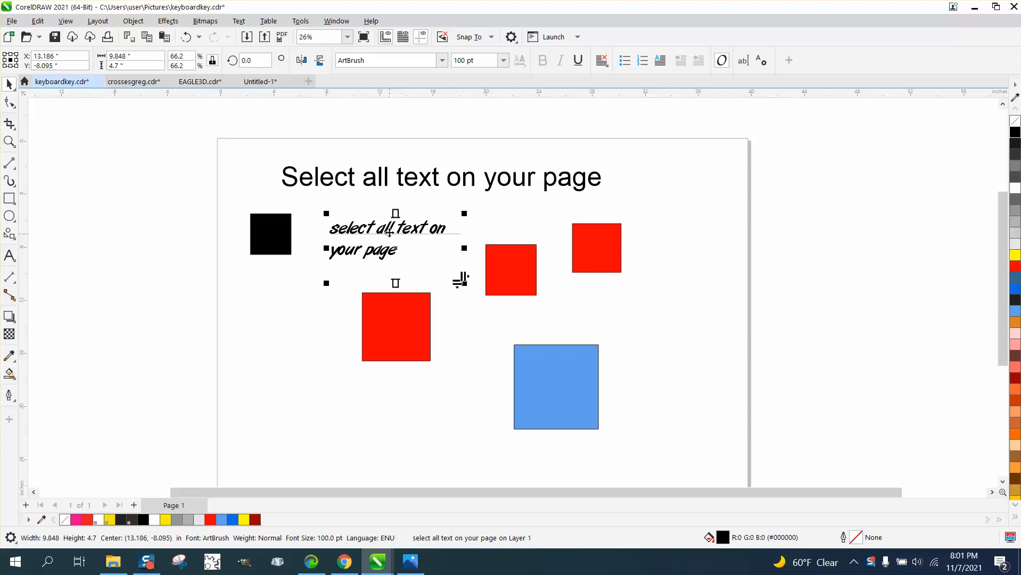
mouse_move(301, 162)
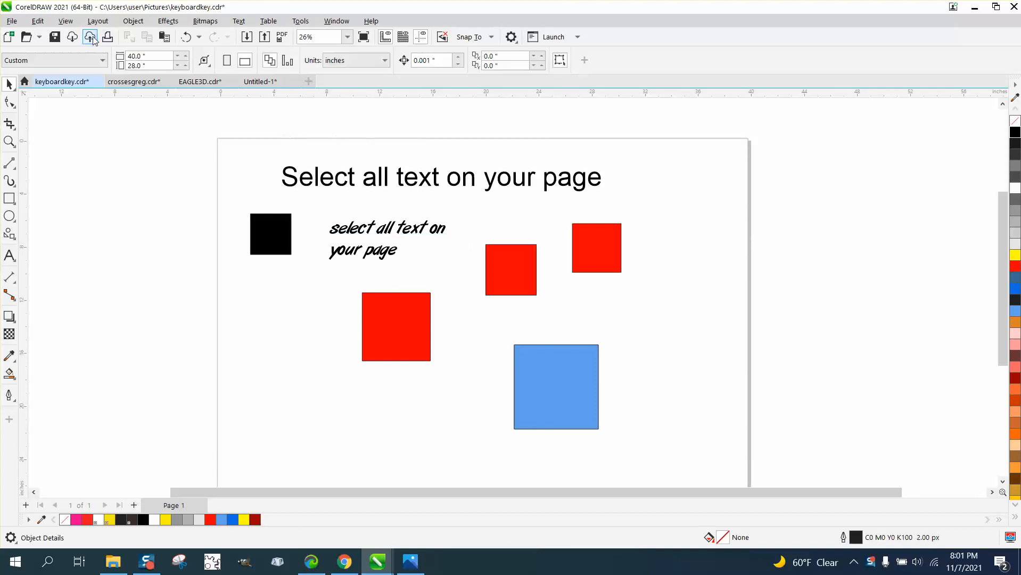
left_click(37, 21)
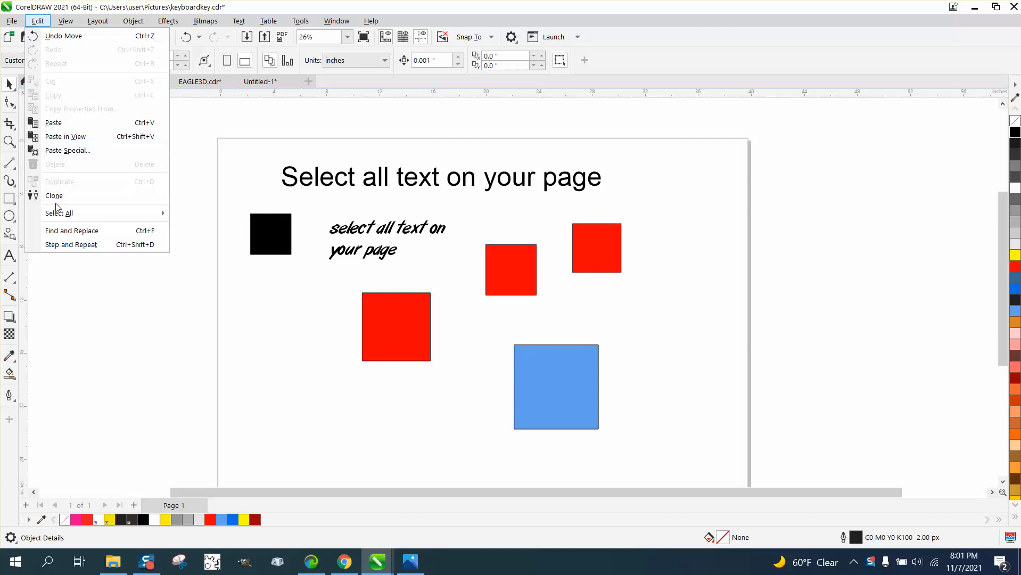
left_click(57, 213)
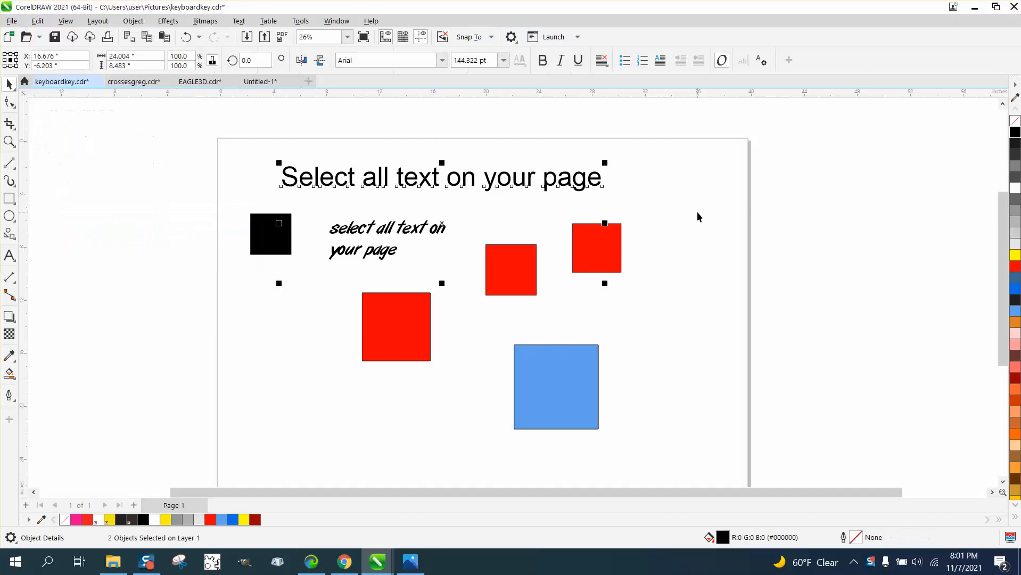
left_click(1013, 268)
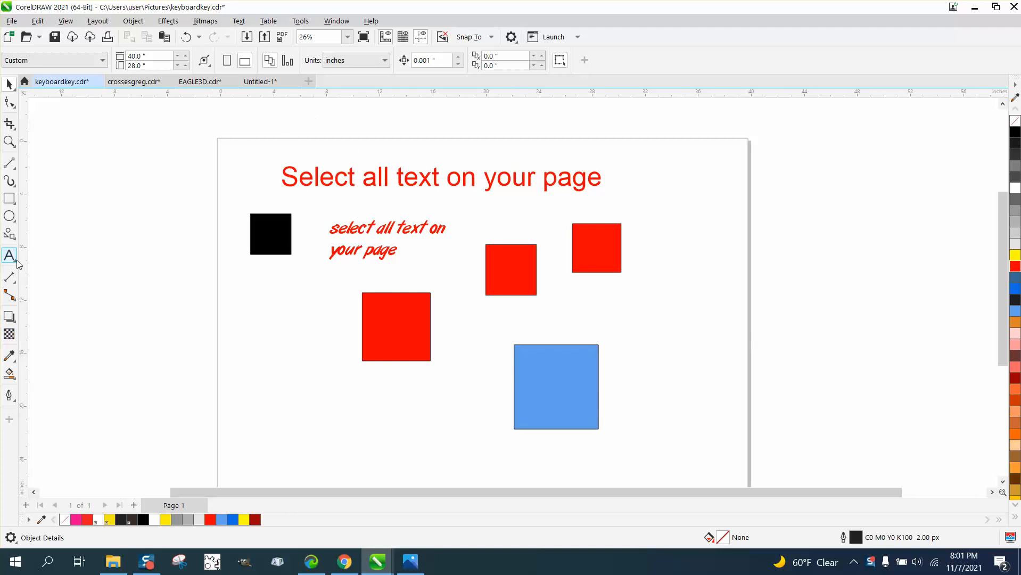
mouse_move(10, 257)
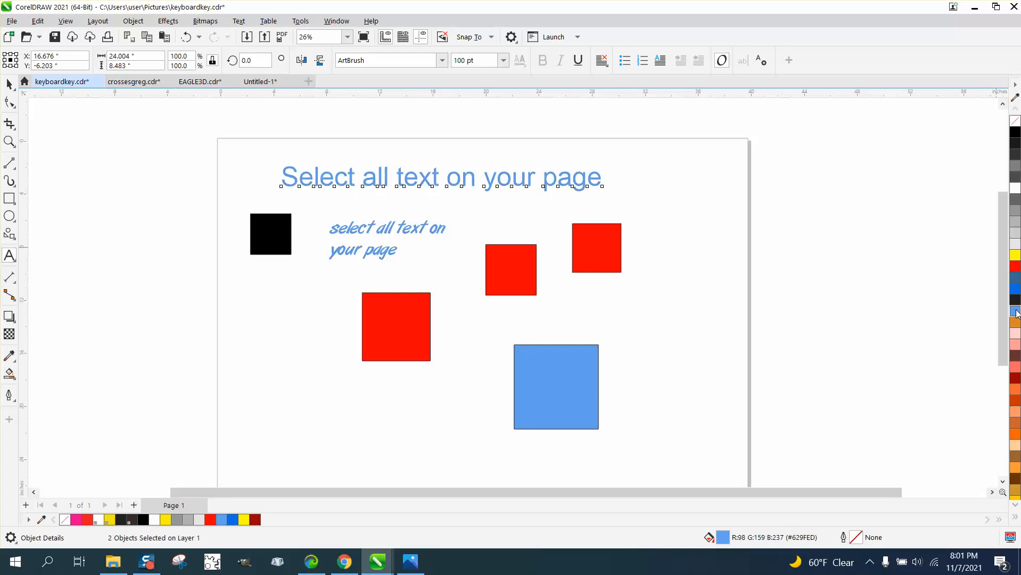
mouse_move(1014, 313)
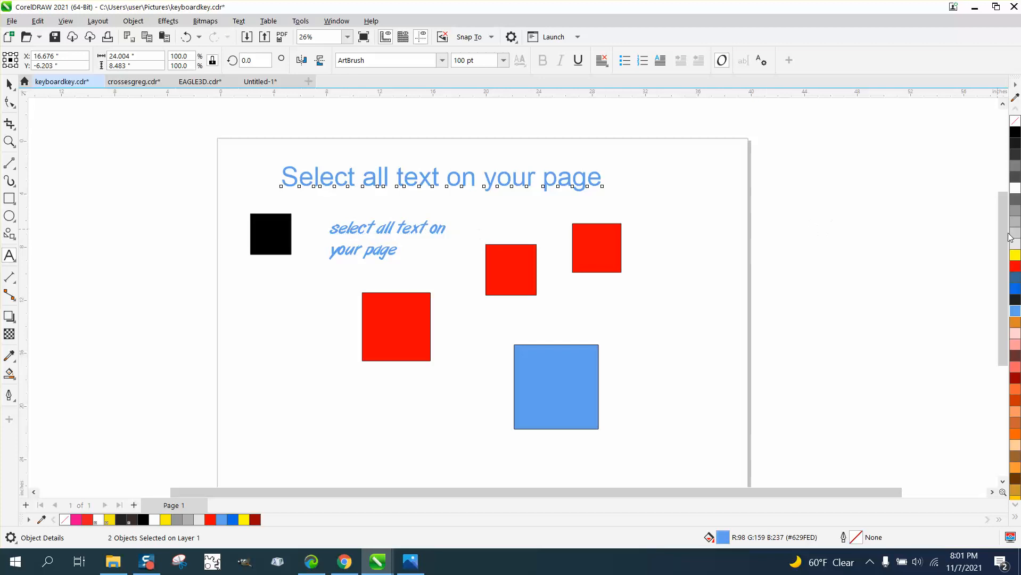
Fill the two selected texts orange from the palette
left_click(264, 519)
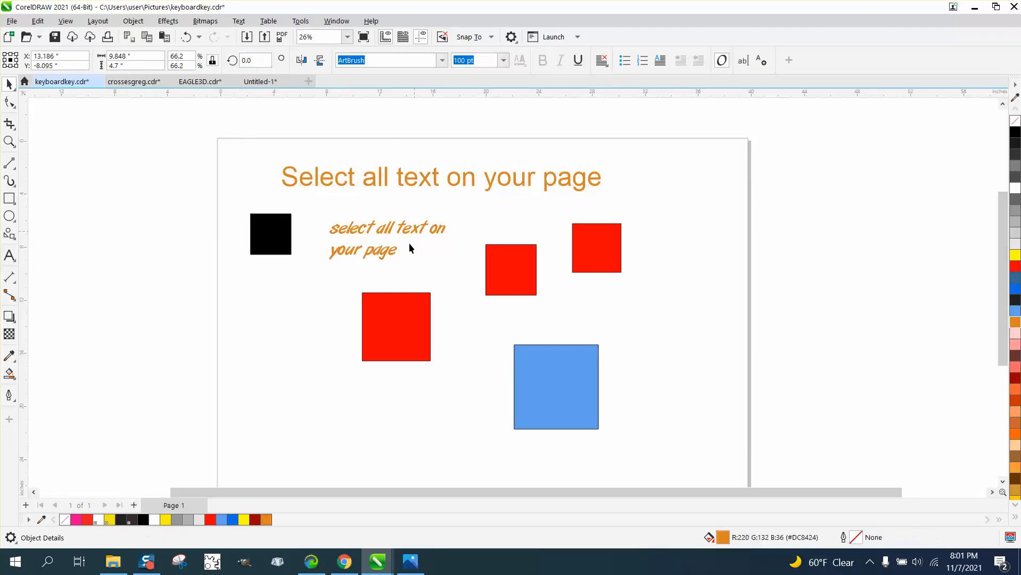
Drag the handwritten ArtBrush text below the right-hand red square
left_click_drag(364, 238, 722, 210)
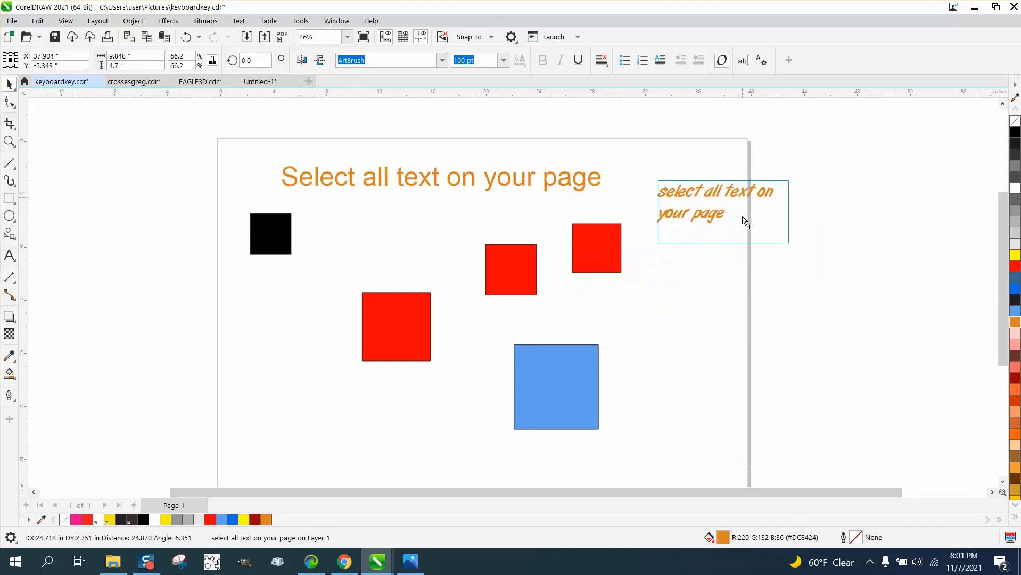
left_click_drag(723, 211, 605, 296)
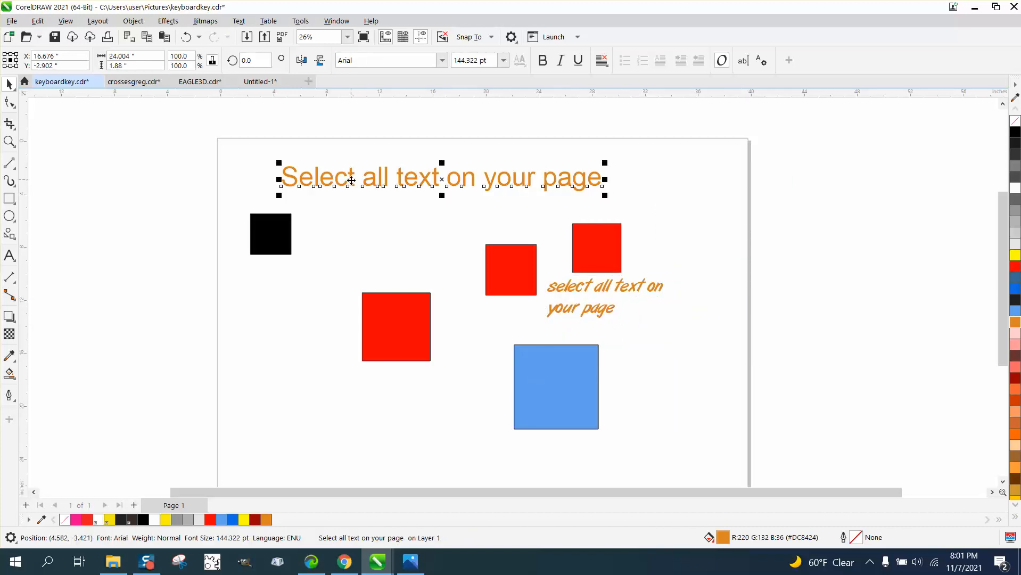
left_click(604, 296)
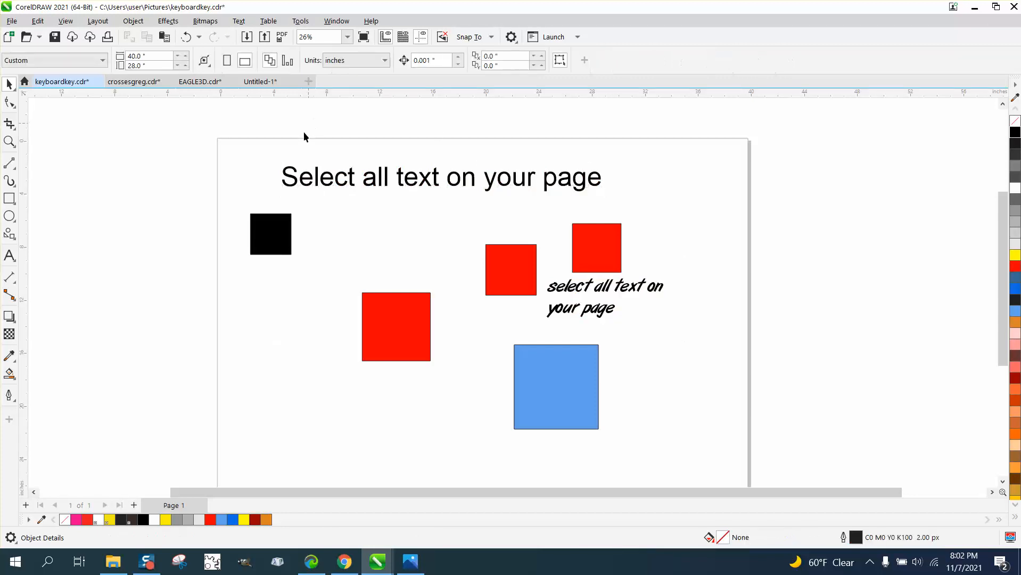
mouse_move(424, 189)
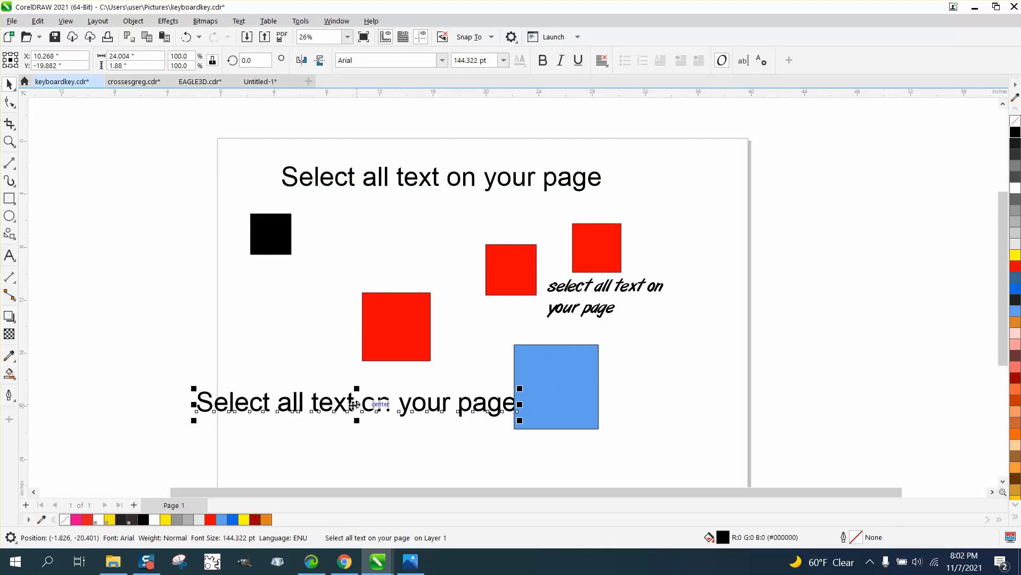
Position the duplicated heading copy, then fill all five text objects red
left_click_drag(356, 403, 305, 276)
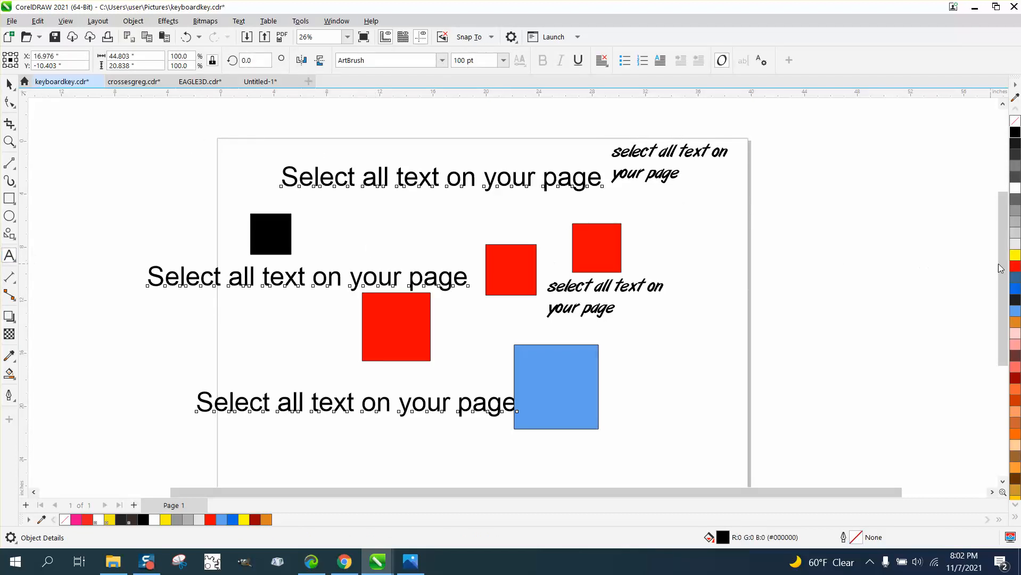
left_click(1013, 266)
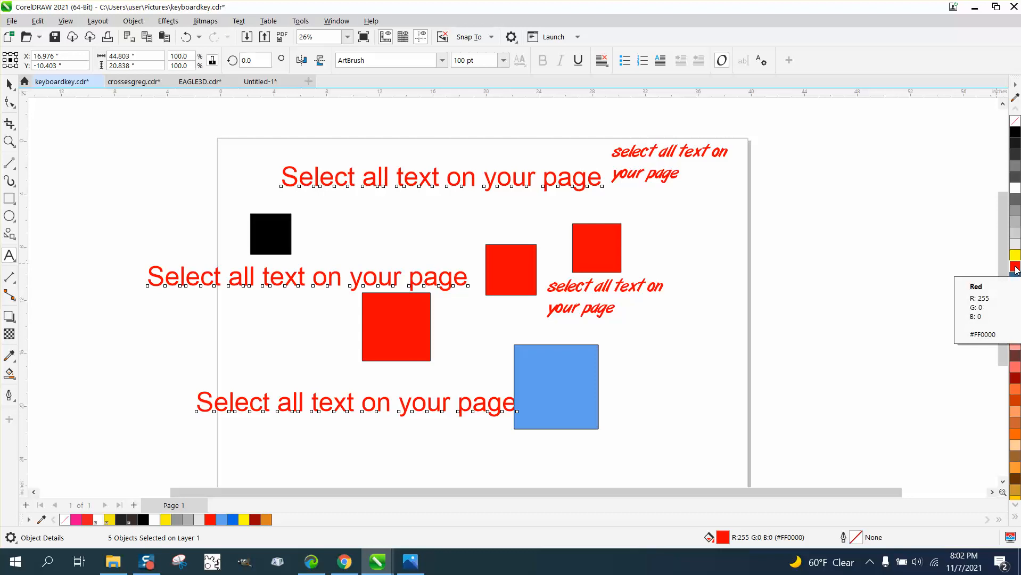